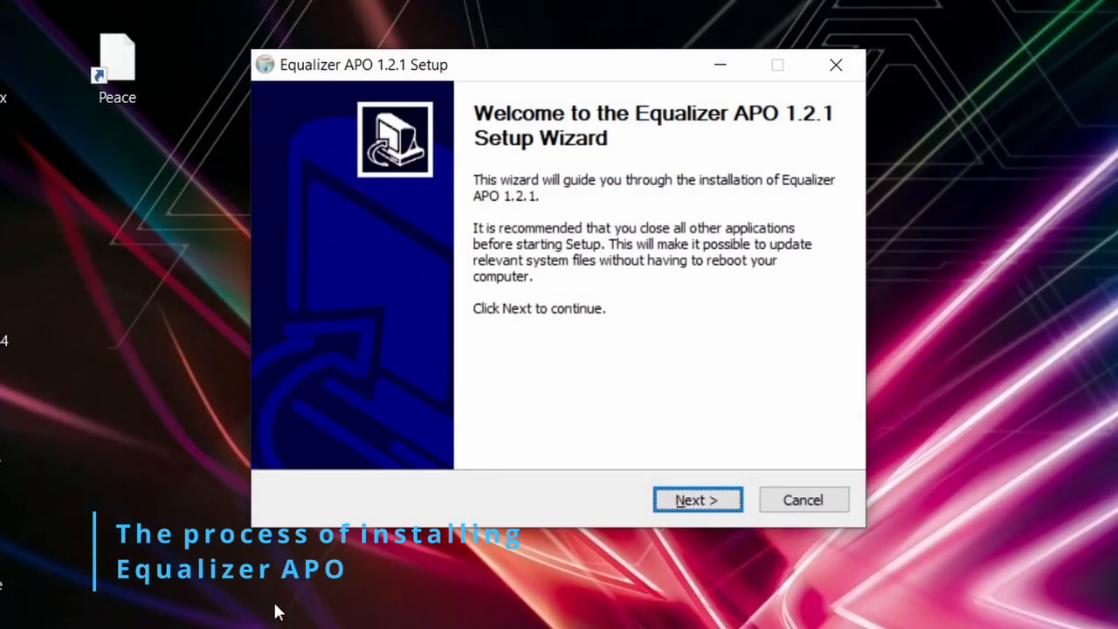
mouse_move(685, 528)
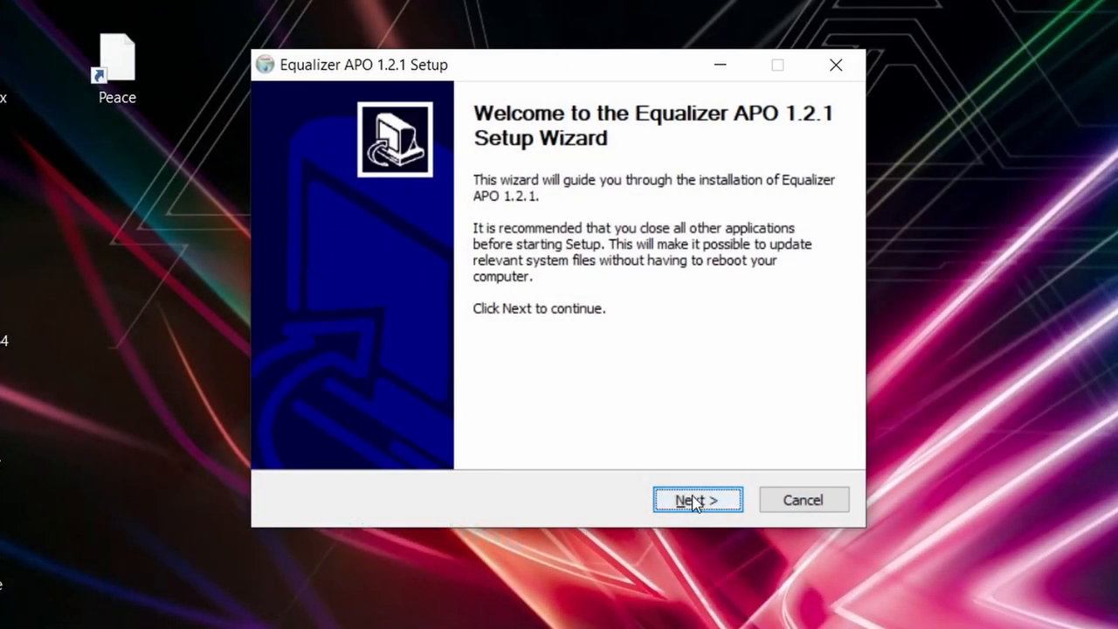
- Accept the license, keep C:\Program Files\EqualizerAPO and the default Start Menu folder, and install
click(696, 499)
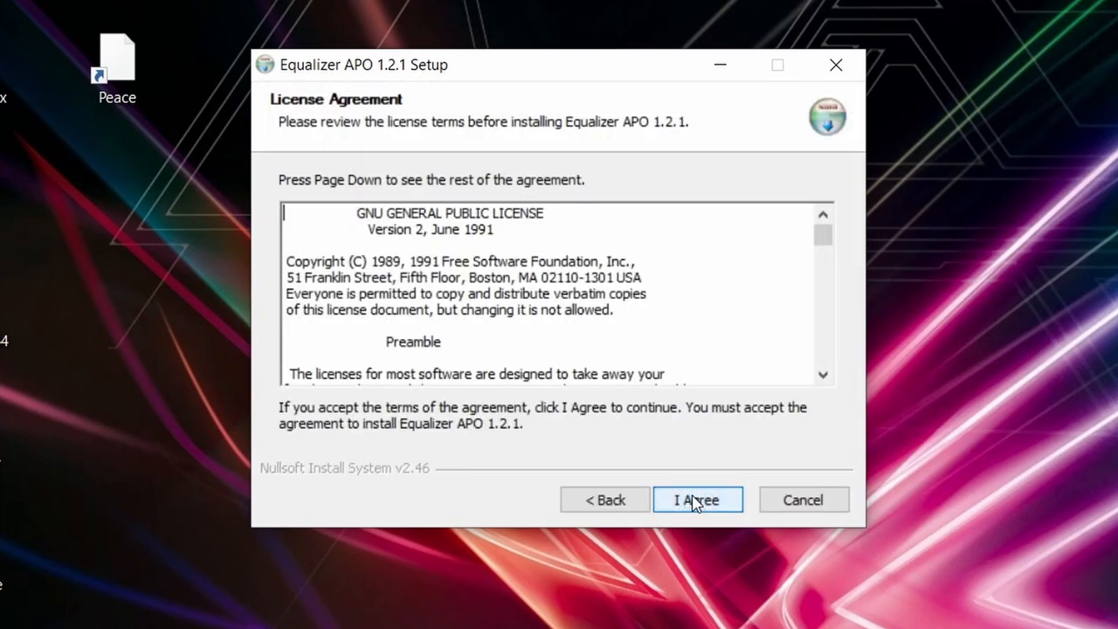
click(697, 499)
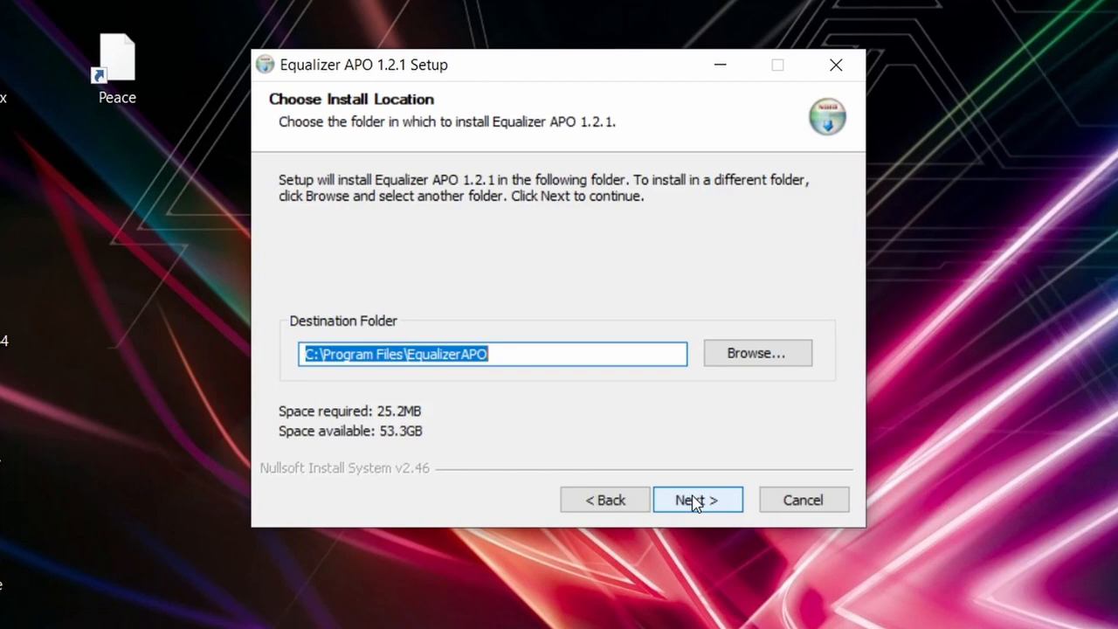
click(697, 499)
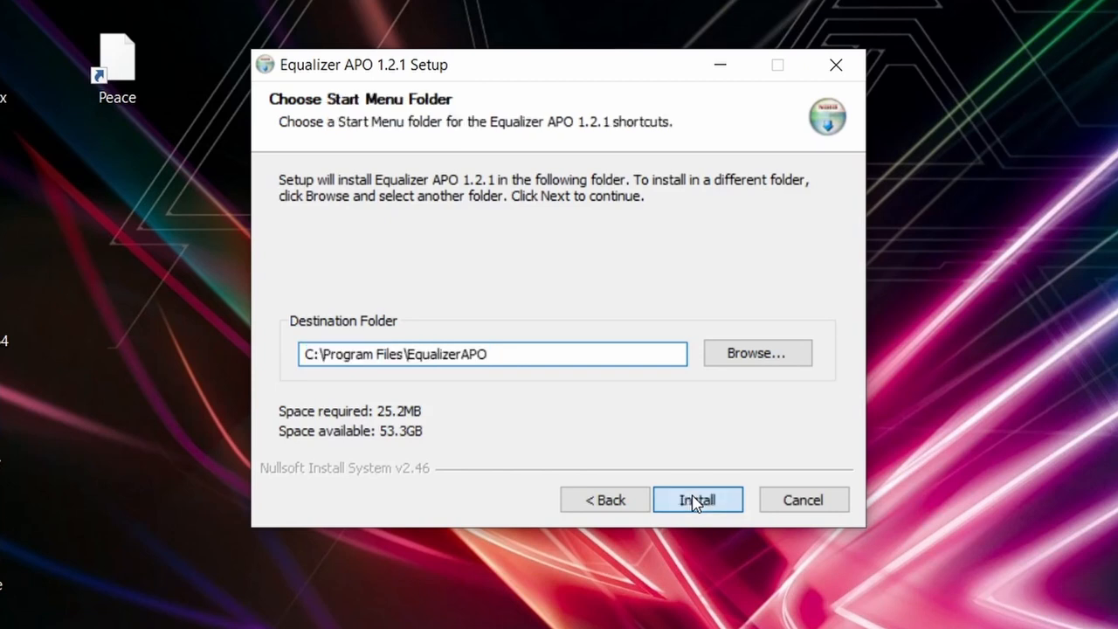
click(697, 500)
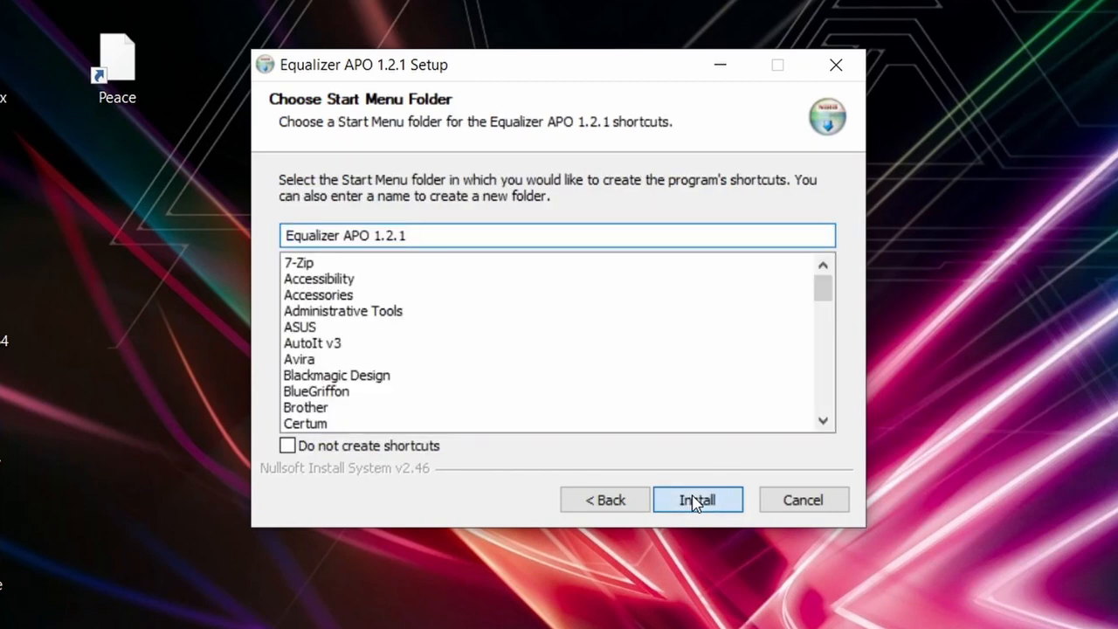
click(697, 499)
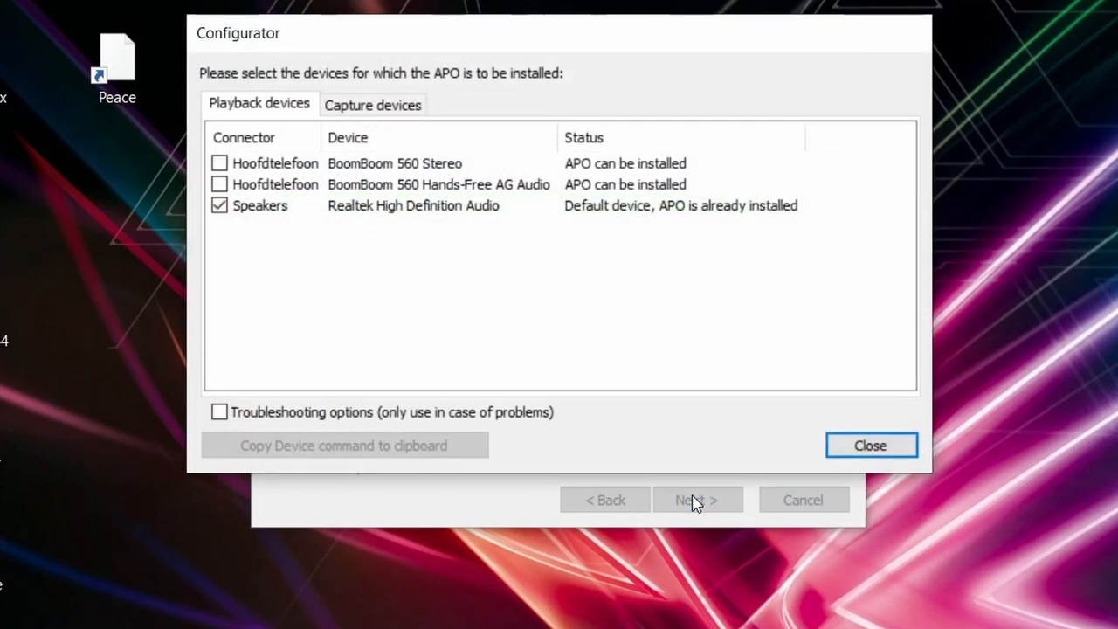
mouse_move(562, 335)
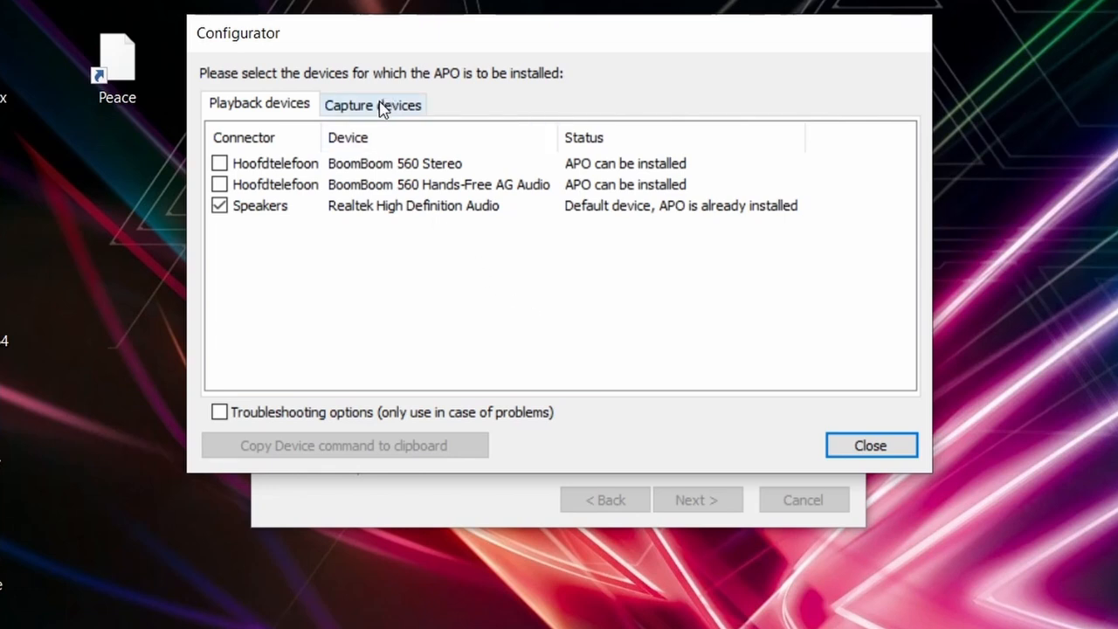
- Review the Capture devices and Playback devices lists, then close the device selection
click(372, 104)
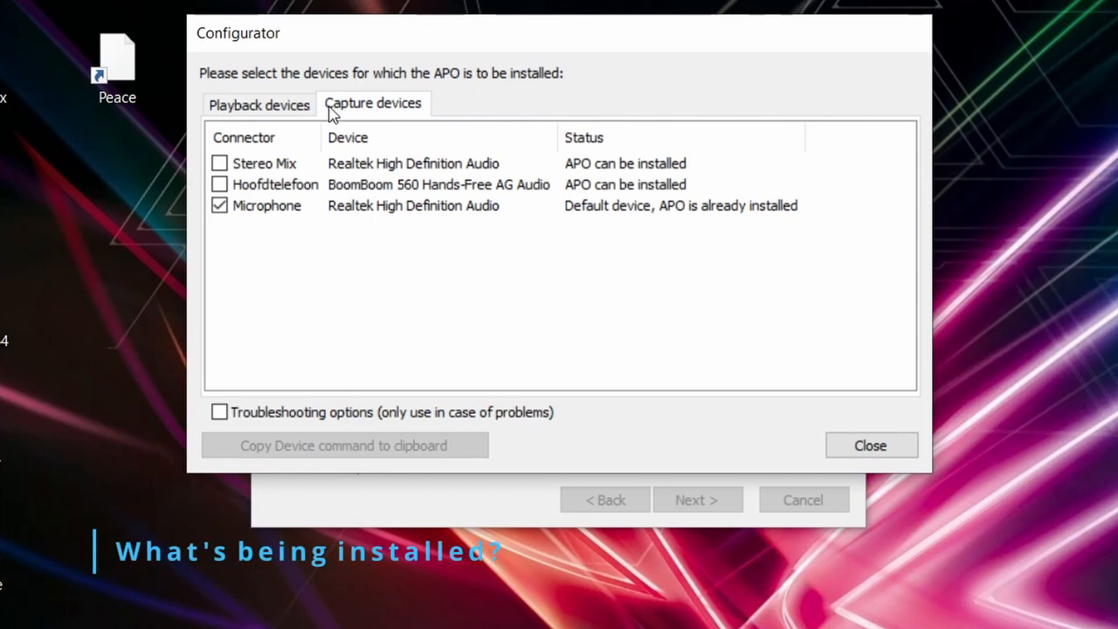
click(259, 105)
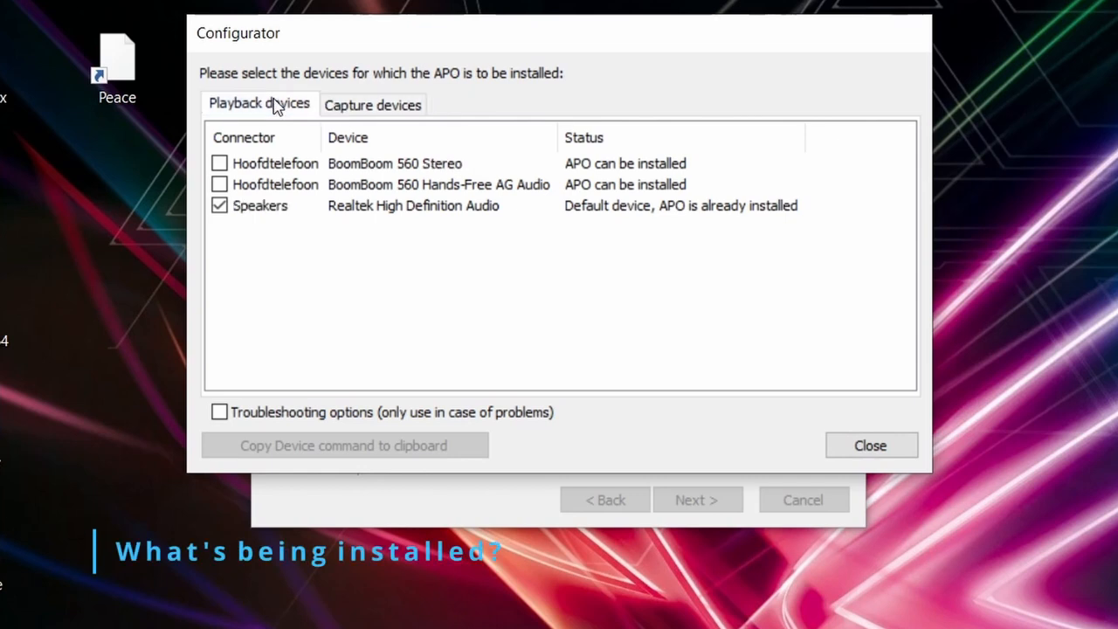
mouse_move(734, 433)
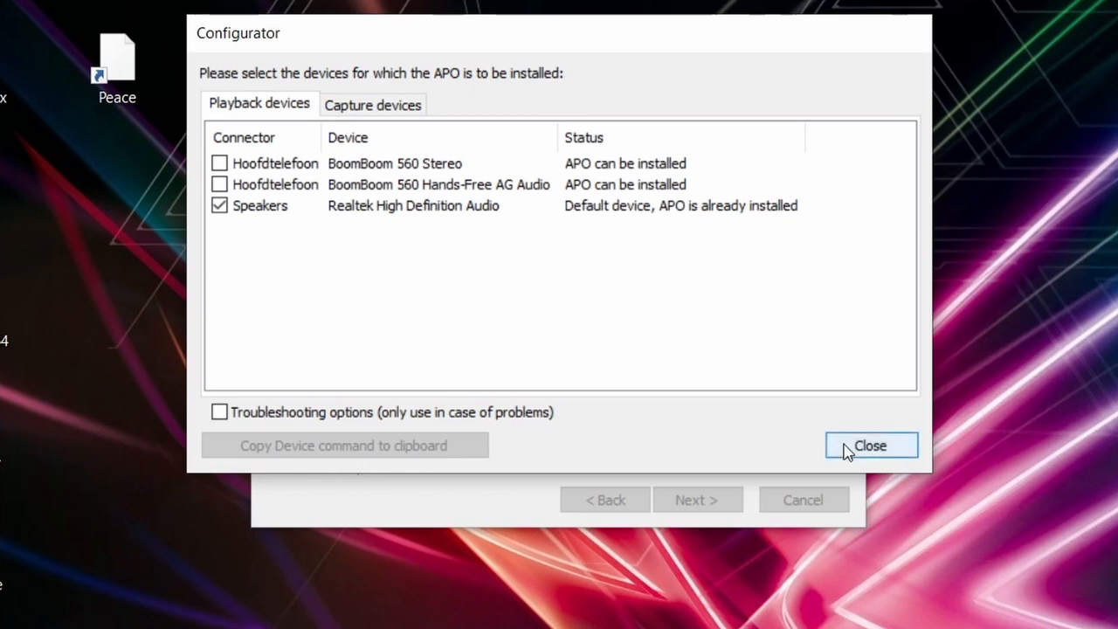
click(870, 445)
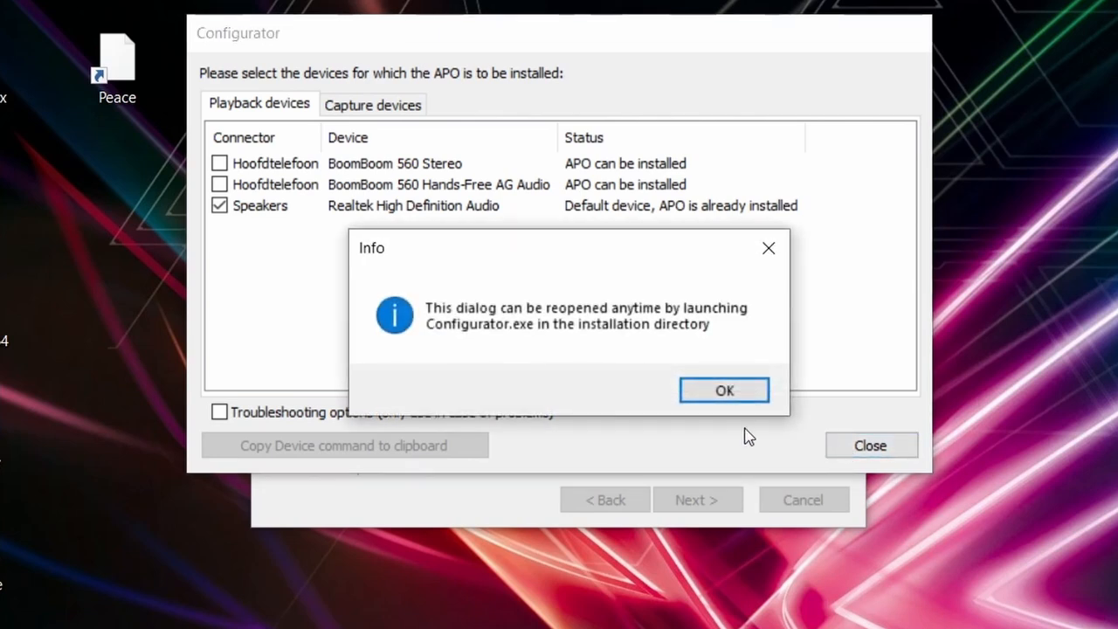
mouse_move(709, 431)
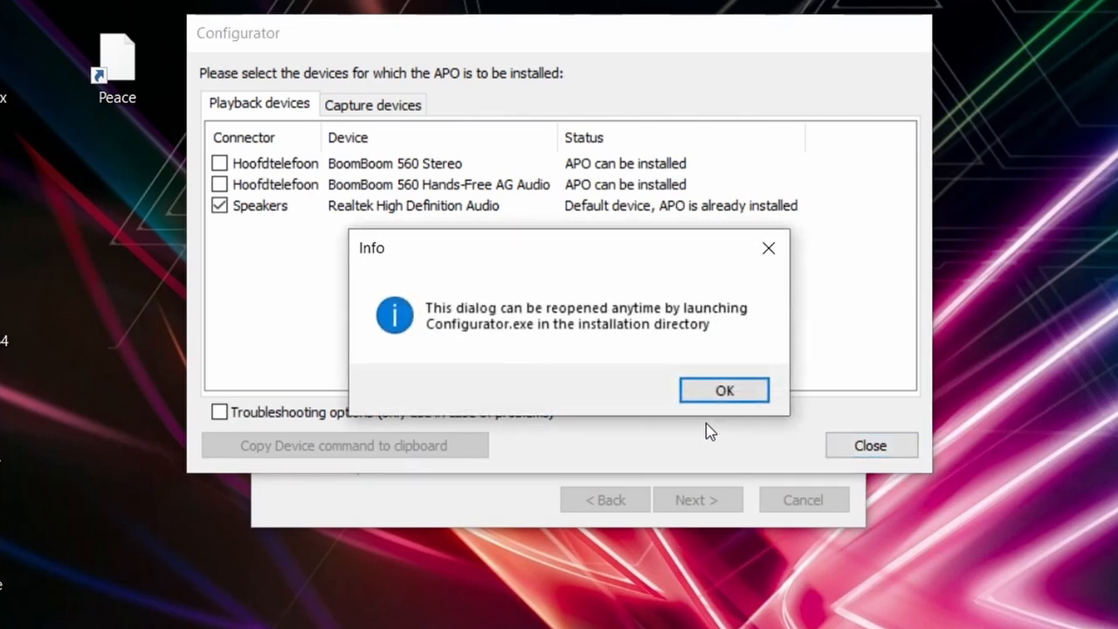
mouse_move(708, 394)
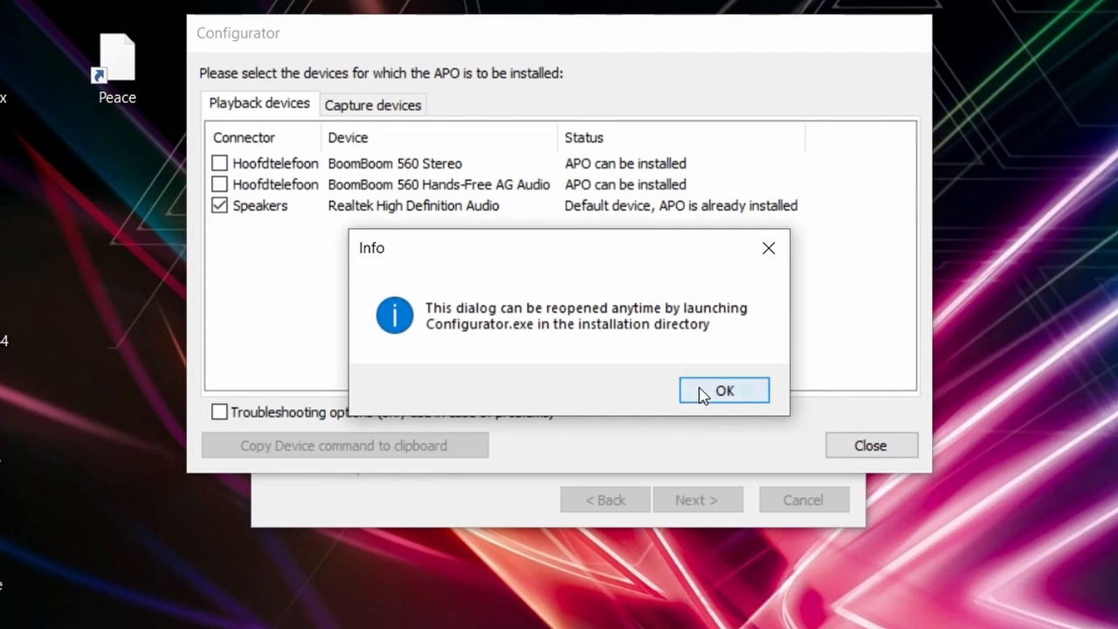
- Dismiss the Info notice about reopening the configurator
click(723, 389)
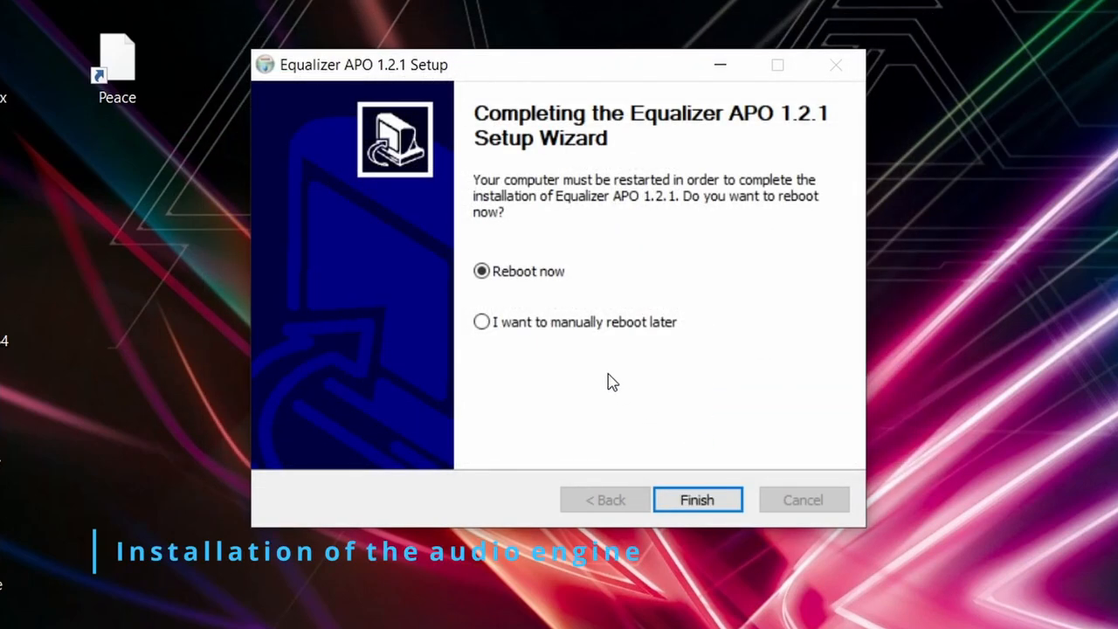
mouse_move(538, 471)
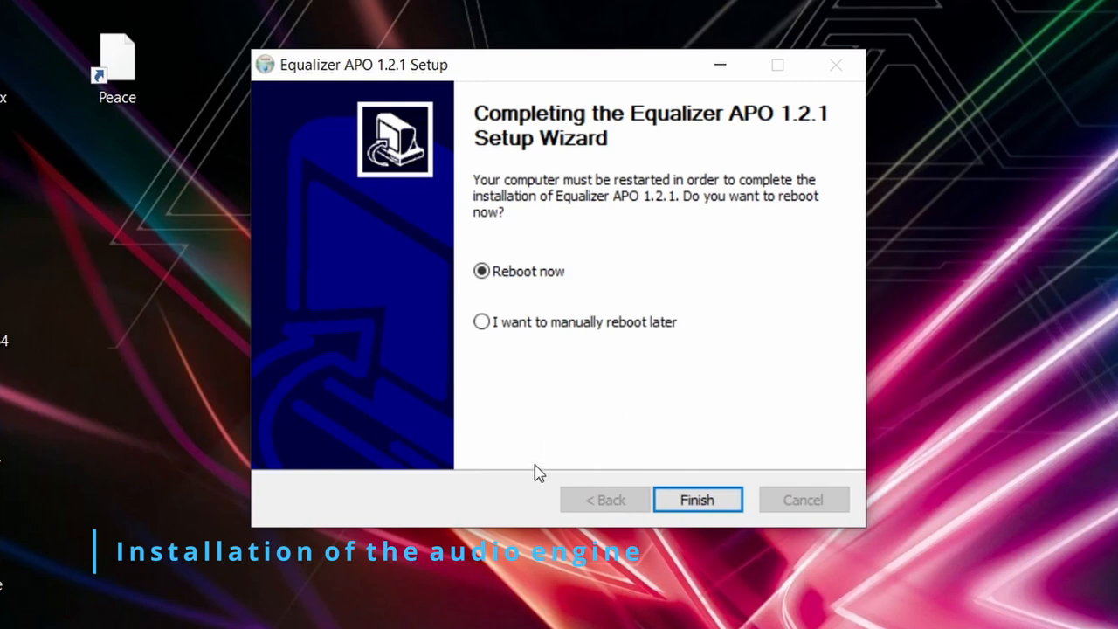
mouse_move(535, 414)
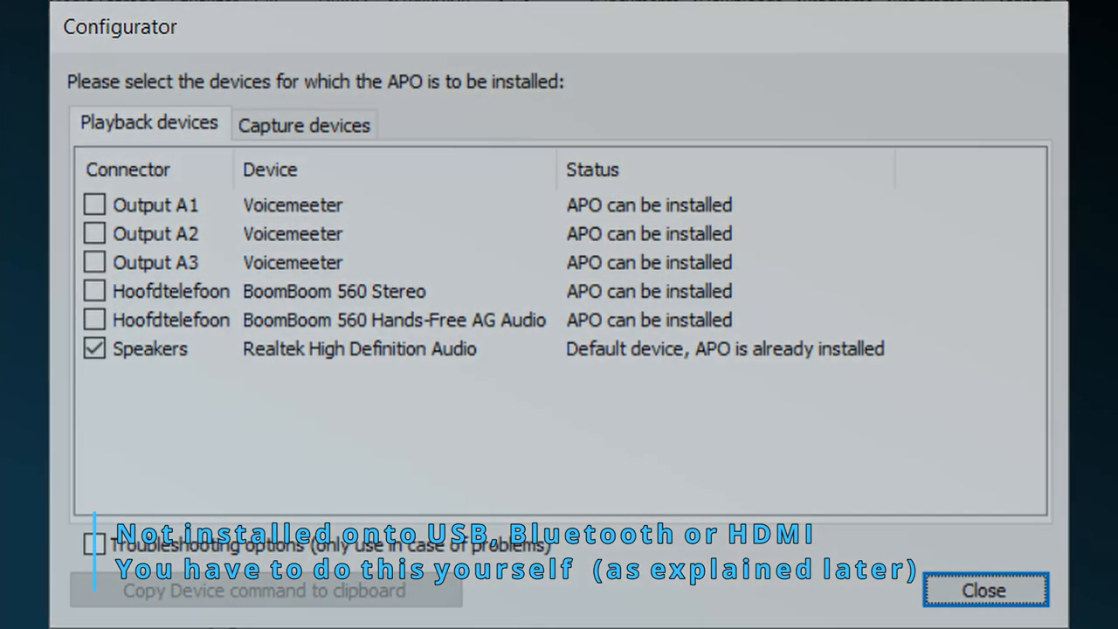
click(304, 122)
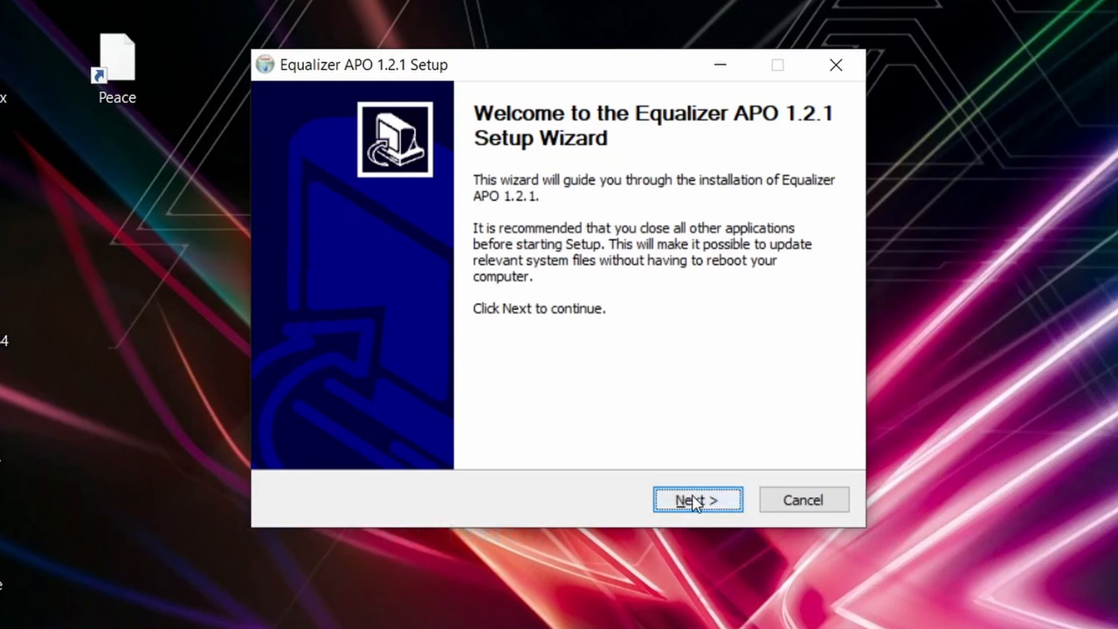
- Accept the license again and install into the default folder with the default Start Menu folder
click(697, 500)
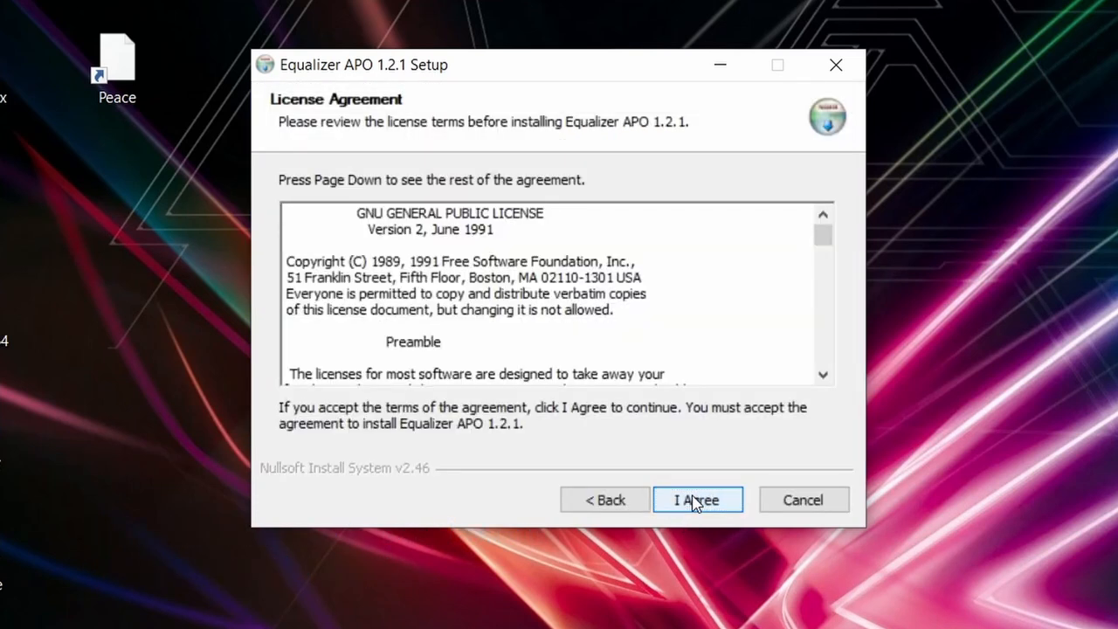
click(697, 500)
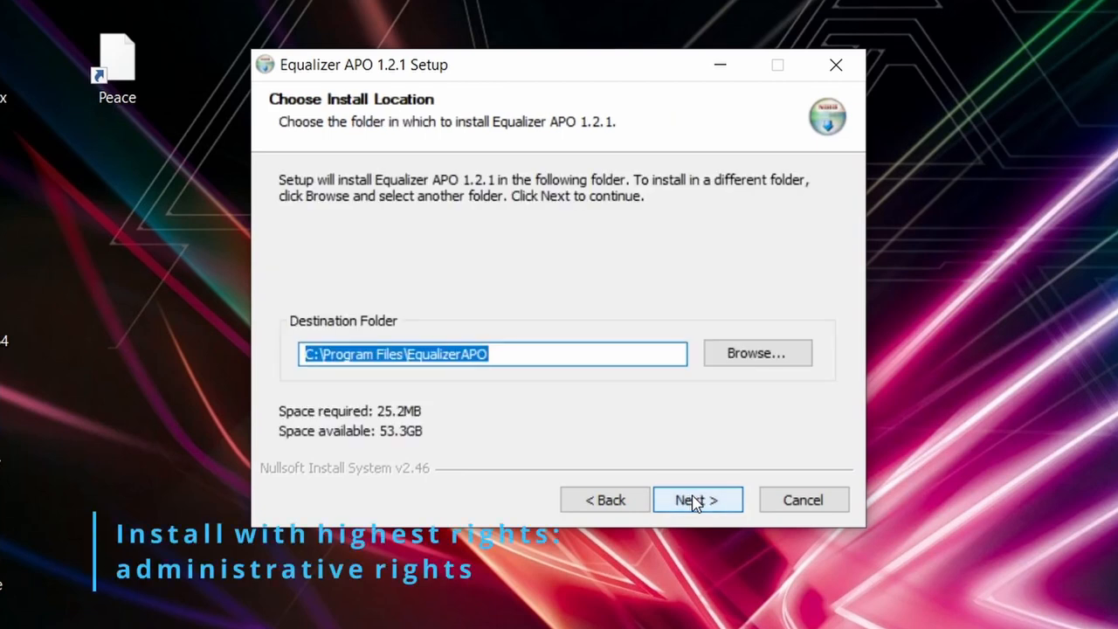
click(697, 499)
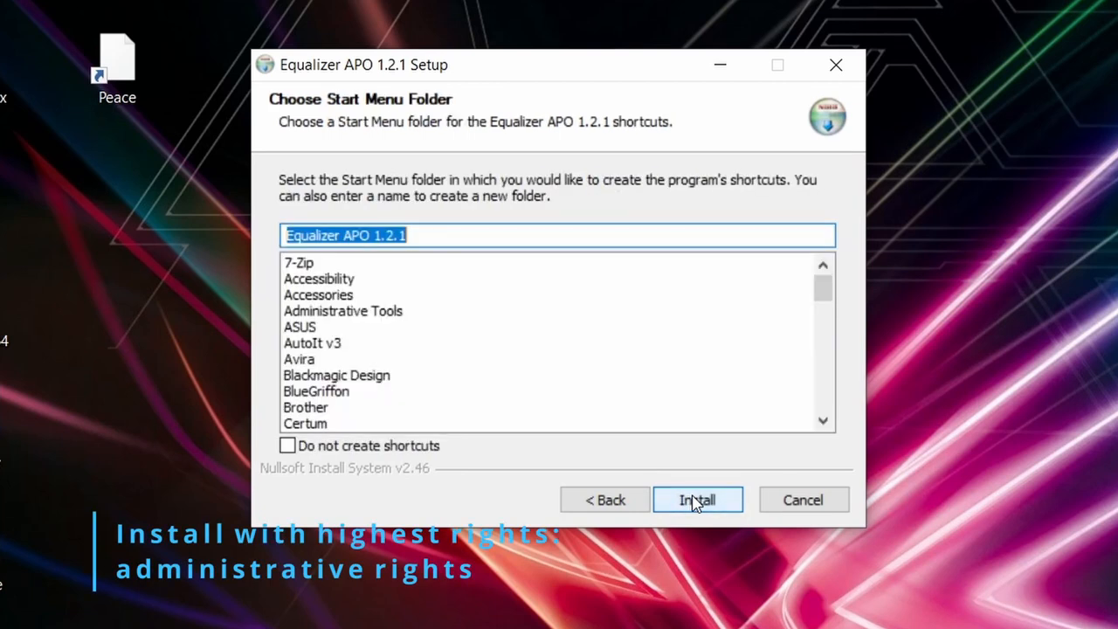
click(697, 499)
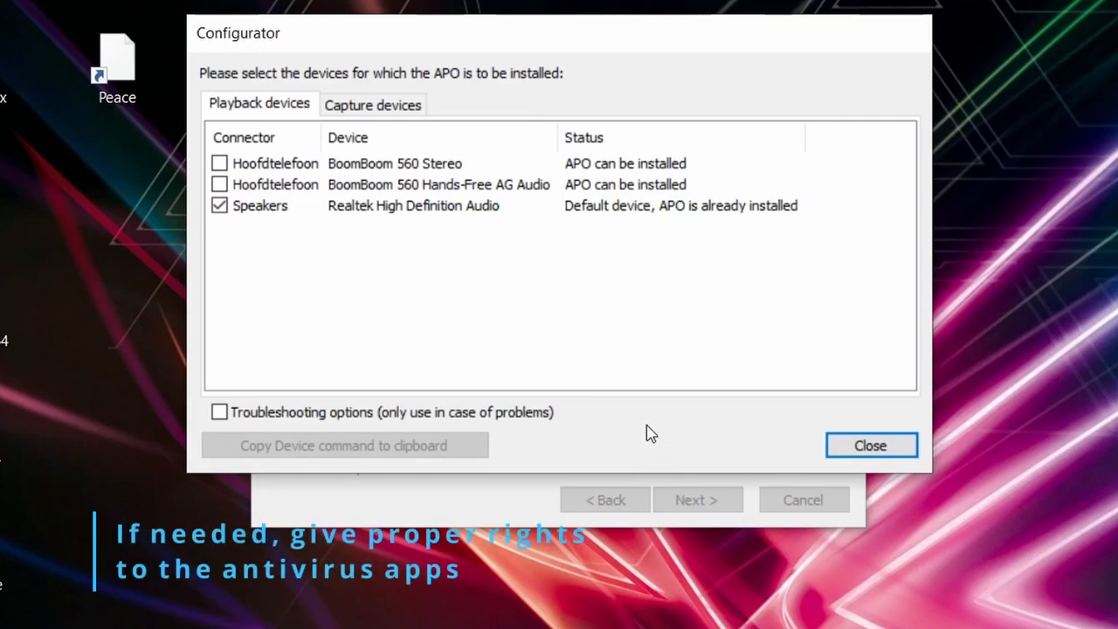
mouse_move(388, 96)
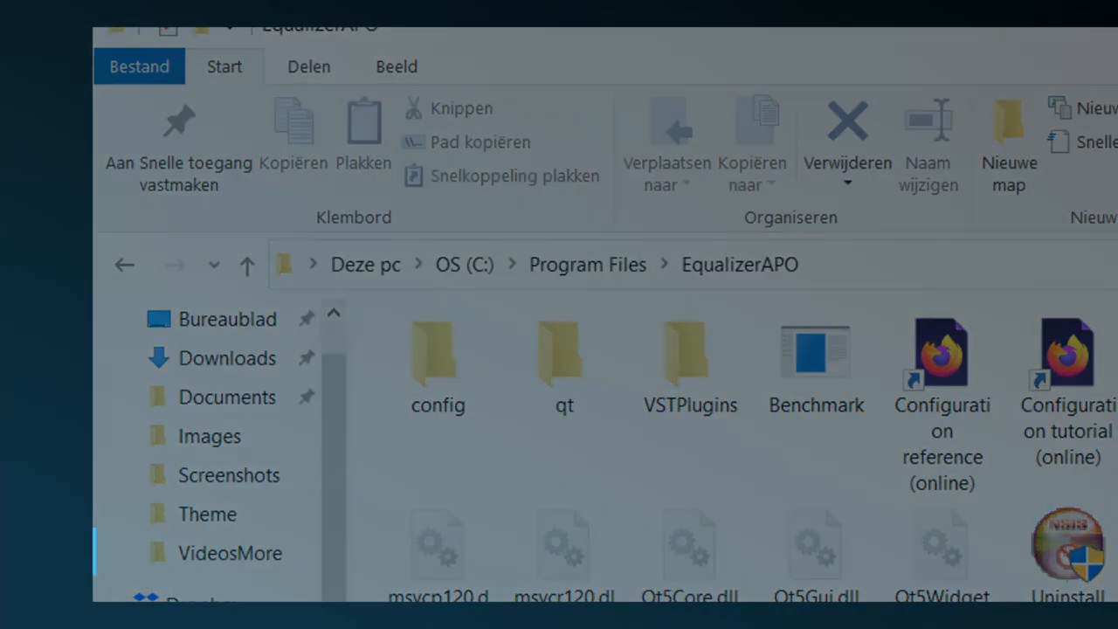
- Launch Configurator.exe from C:\Program Files\EqualizerAPO
double_click(436, 349)
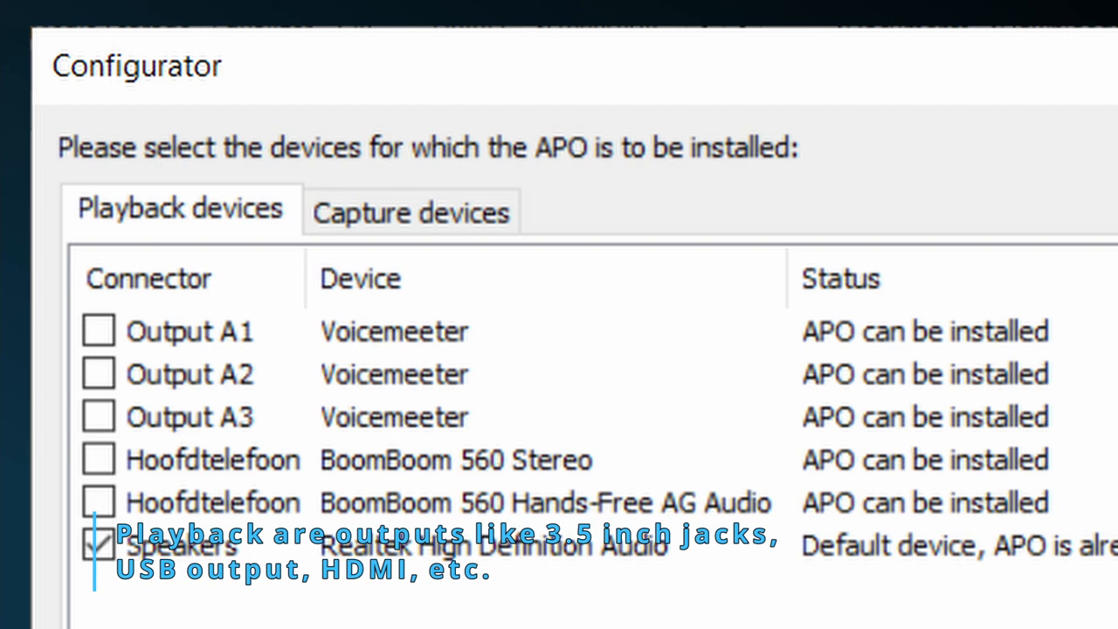
- Switch the Configurator to the Capture devices list
click(410, 212)
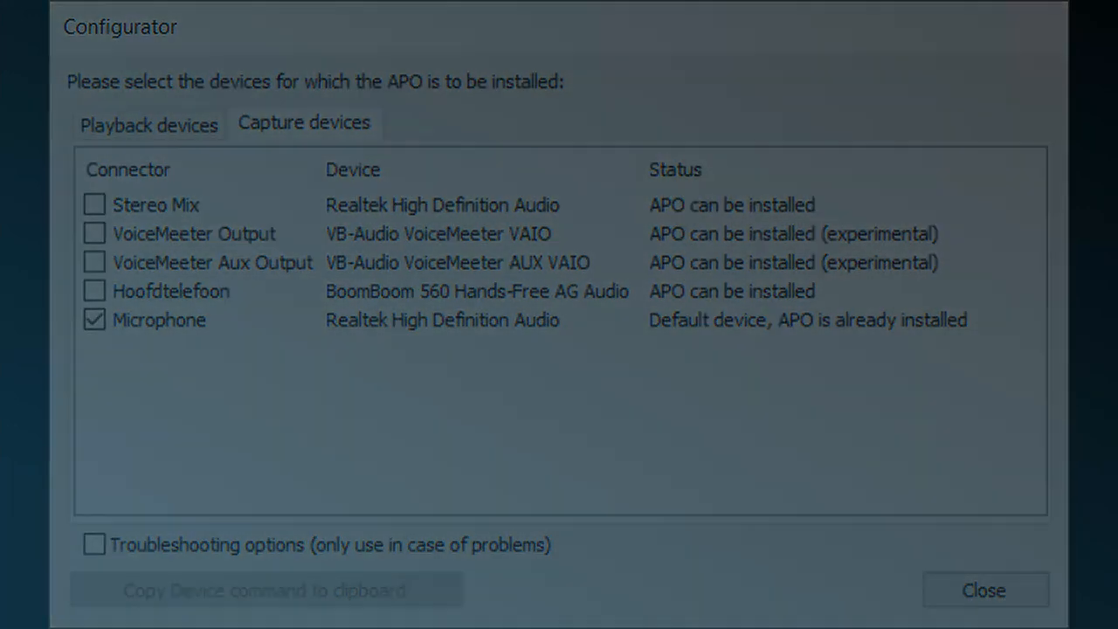
- Return the Configurator to the Playback devices list
click(149, 122)
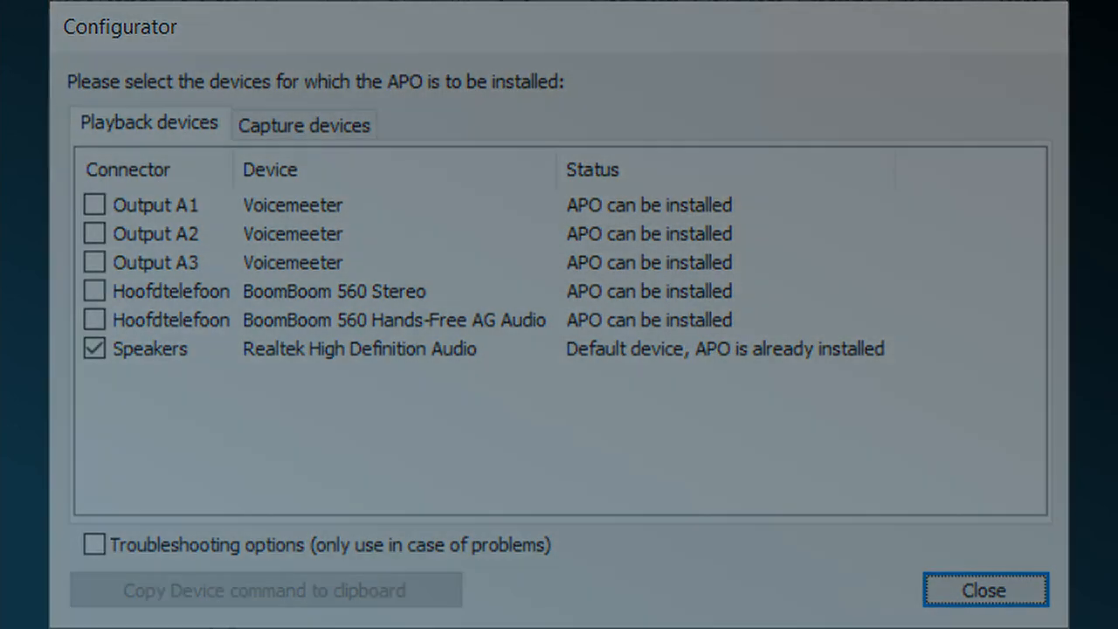
- Tick Troubleshooting options for Speakers and dismiss the Windows update notice
click(304, 124)
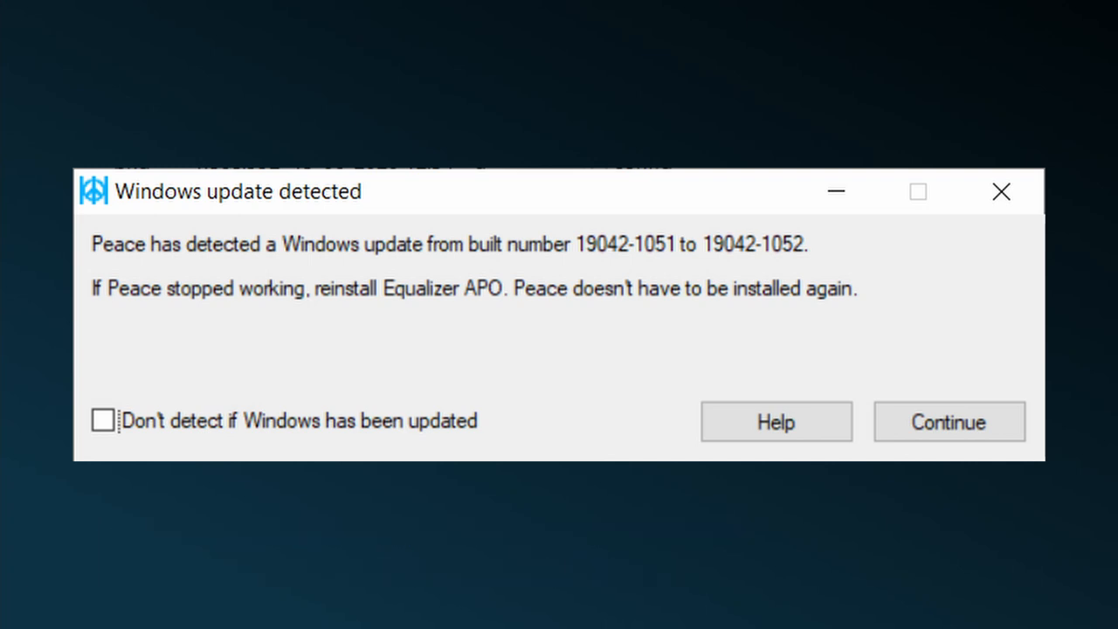
click(947, 421)
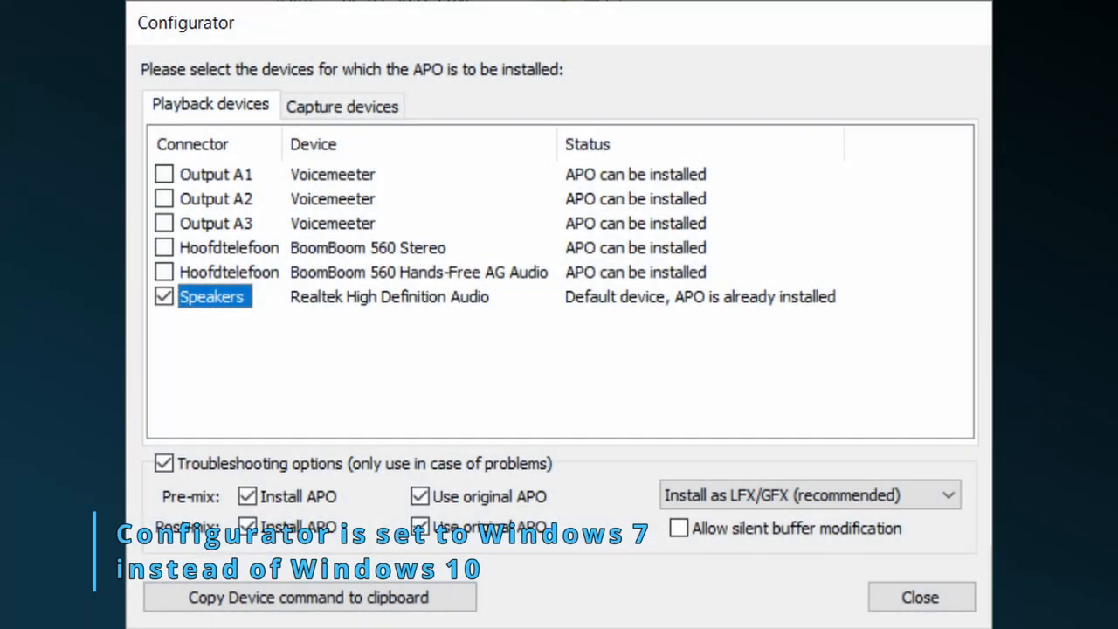